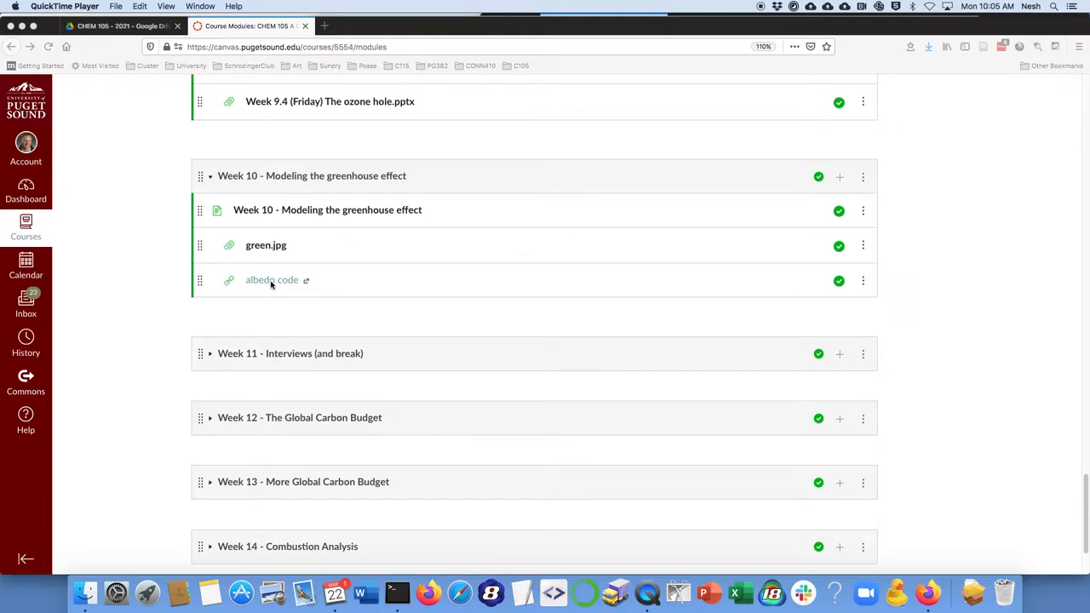
mouse_move(269, 253)
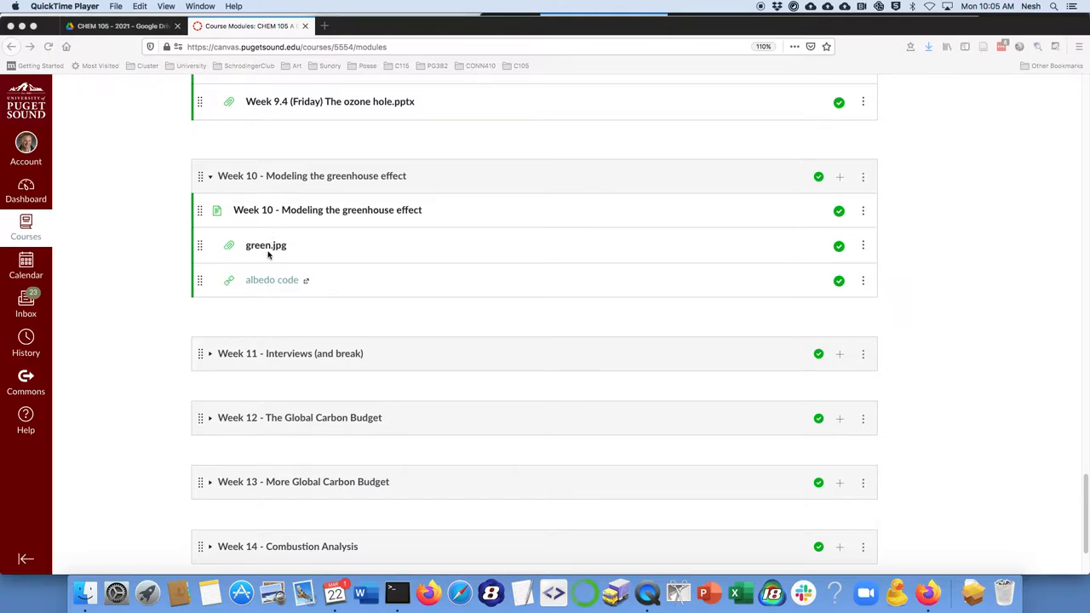
mouse_move(252, 333)
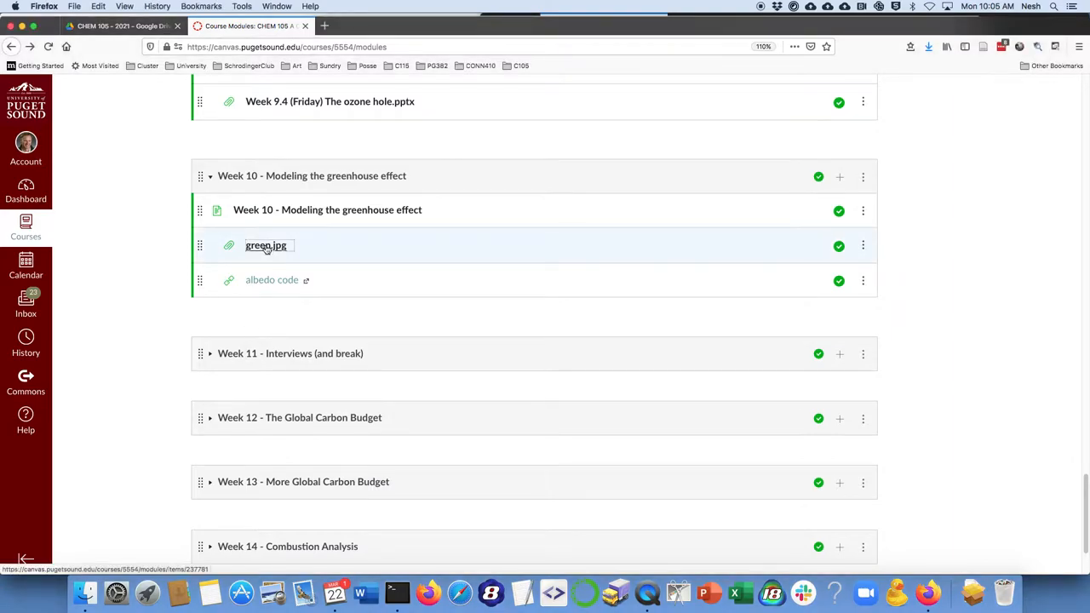
Open albedo.ipynb from the albedo code link in Drive with Google Colaboratory
right_click(266, 245)
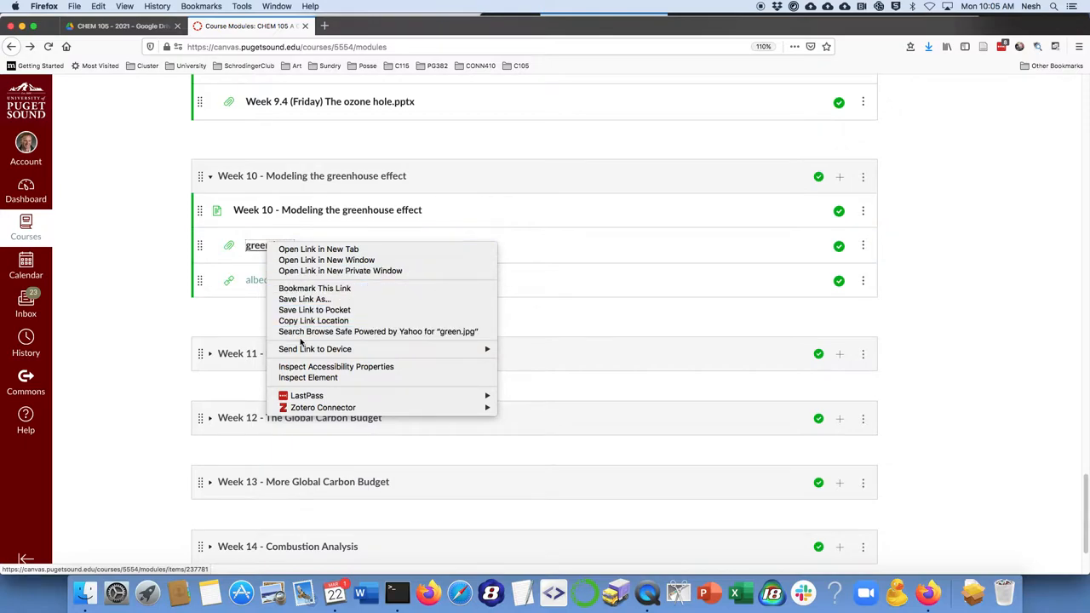
mouse_move(318, 249)
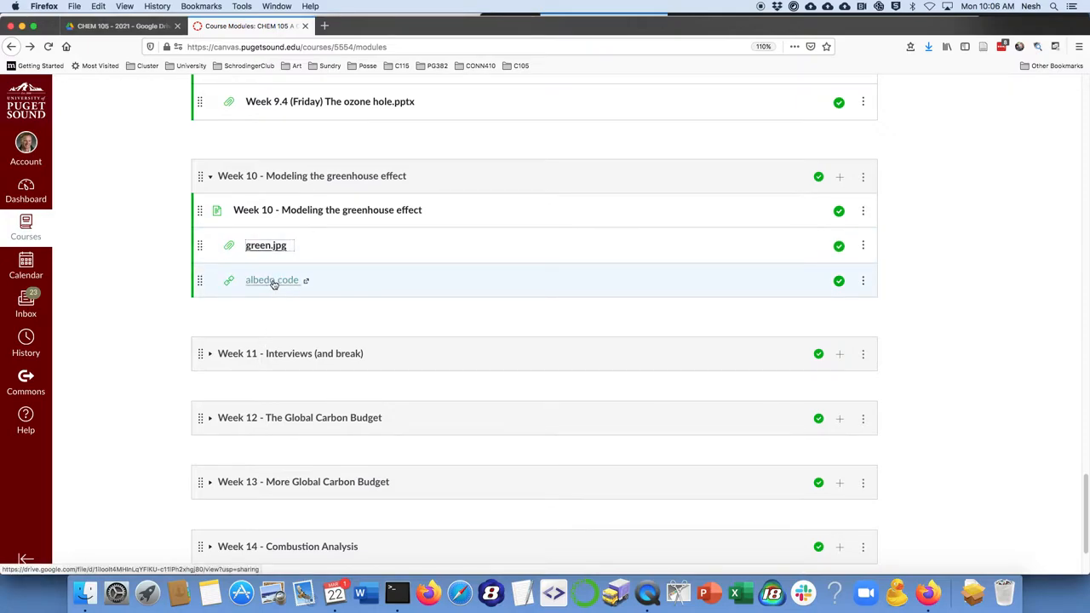
left_click(272, 279)
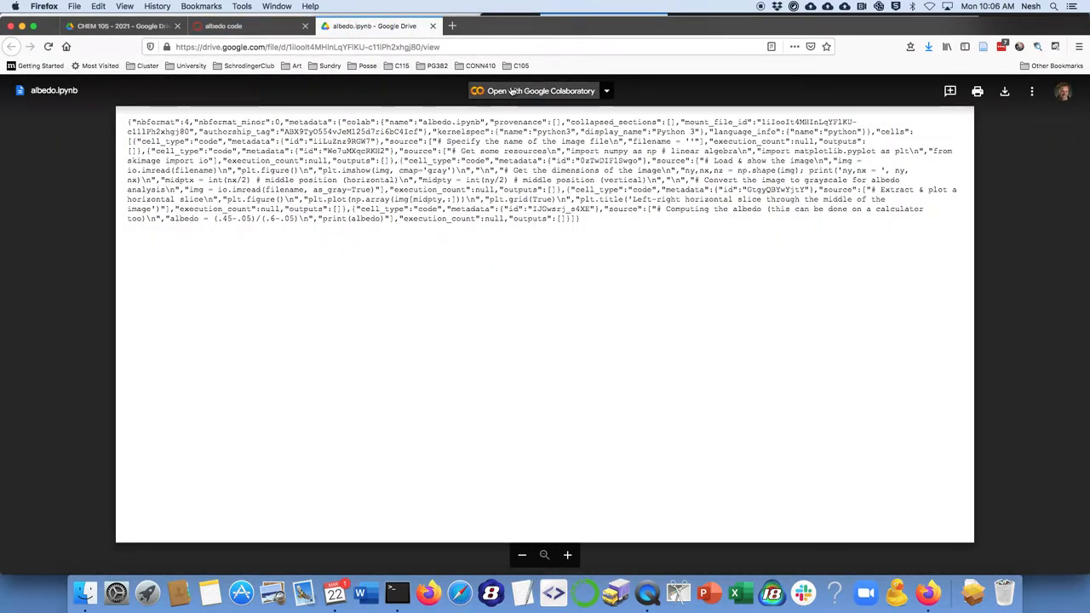
left_click(540, 92)
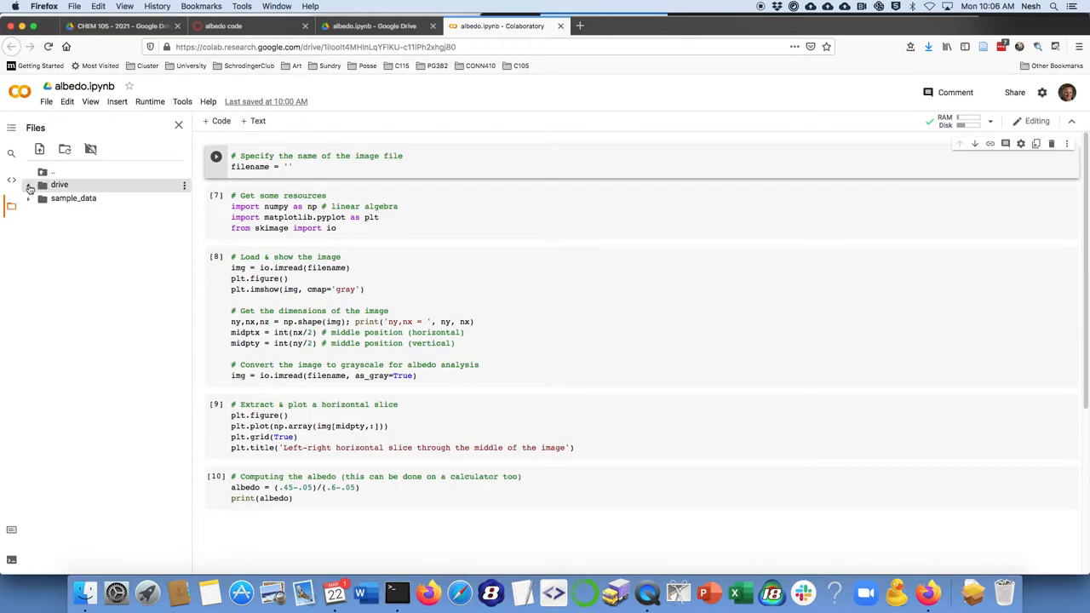
Set filename to '/content/drive/MyDrive/CHEM 105 - 2021/green.jpg' and run that cell
left_click(29, 184)
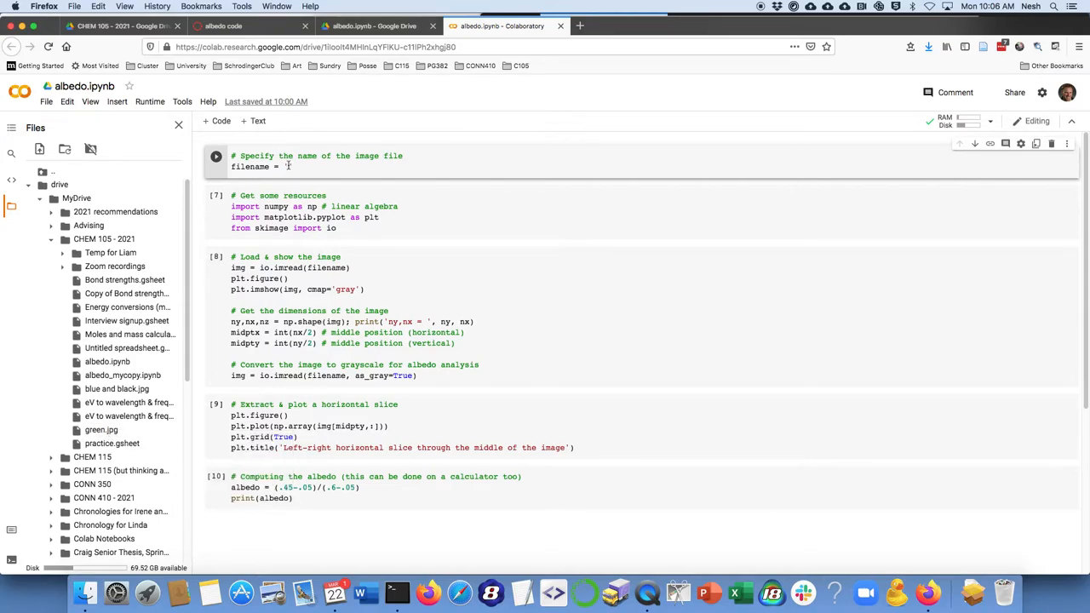
type("'/content/drive/MyDrive/CHEM 105 - 2021/green.jpg'")
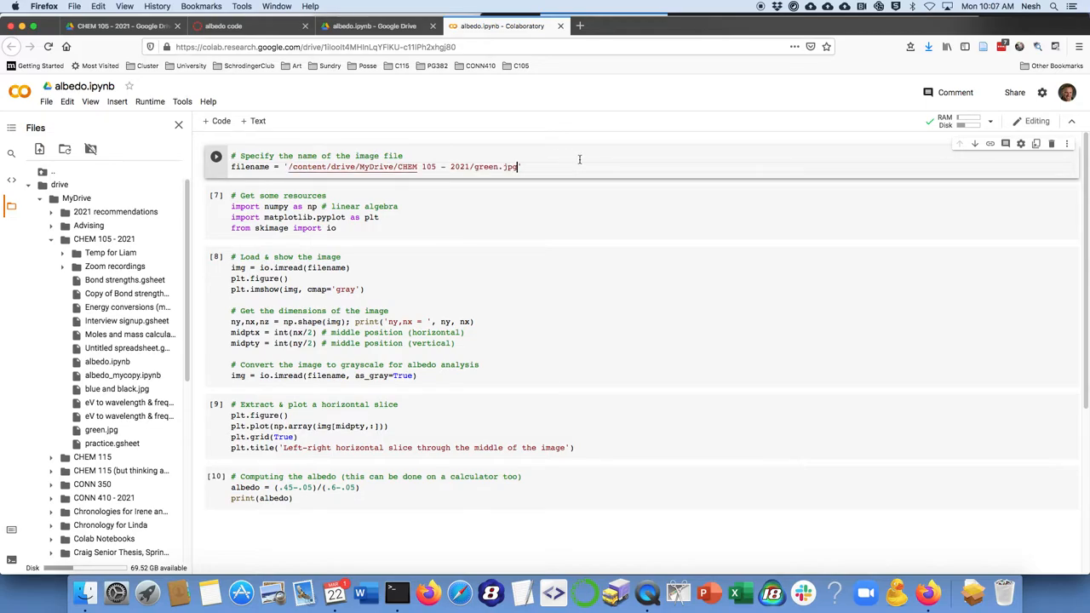
left_click(214, 157)
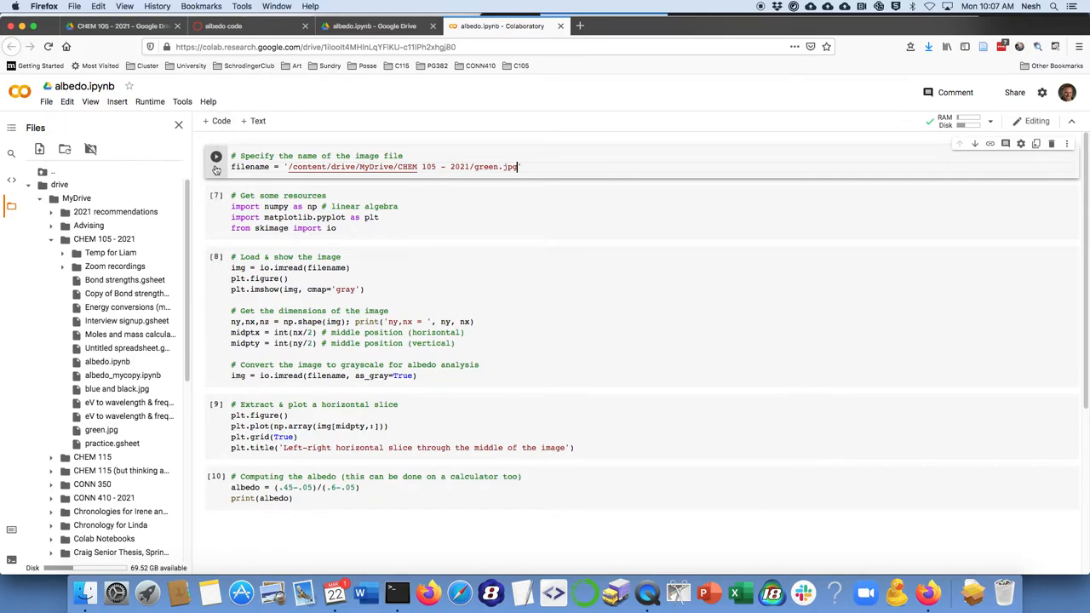
left_click(215, 156)
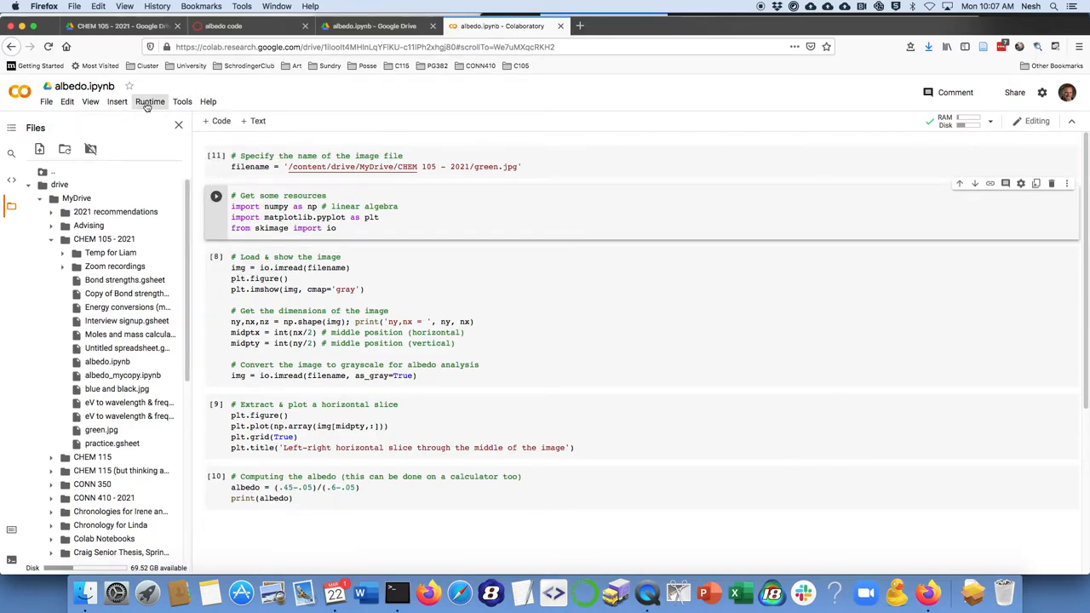
left_click(150, 102)
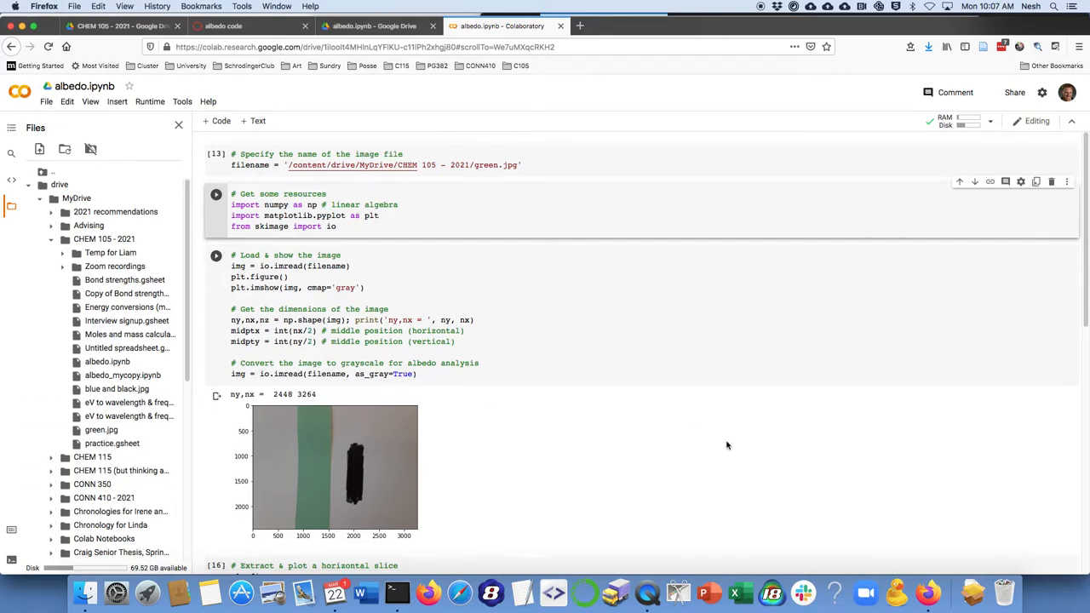
Run all cells and scroll through the green.jpg image, slice plot and albedo 0.727 outputs
scroll("down", 3)
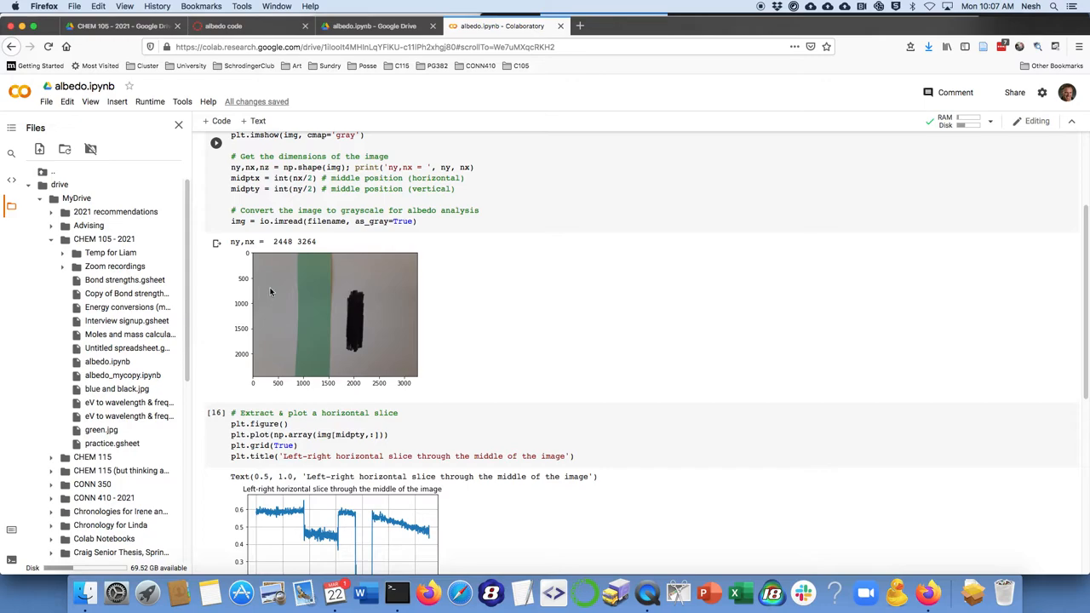
mouse_move(313, 286)
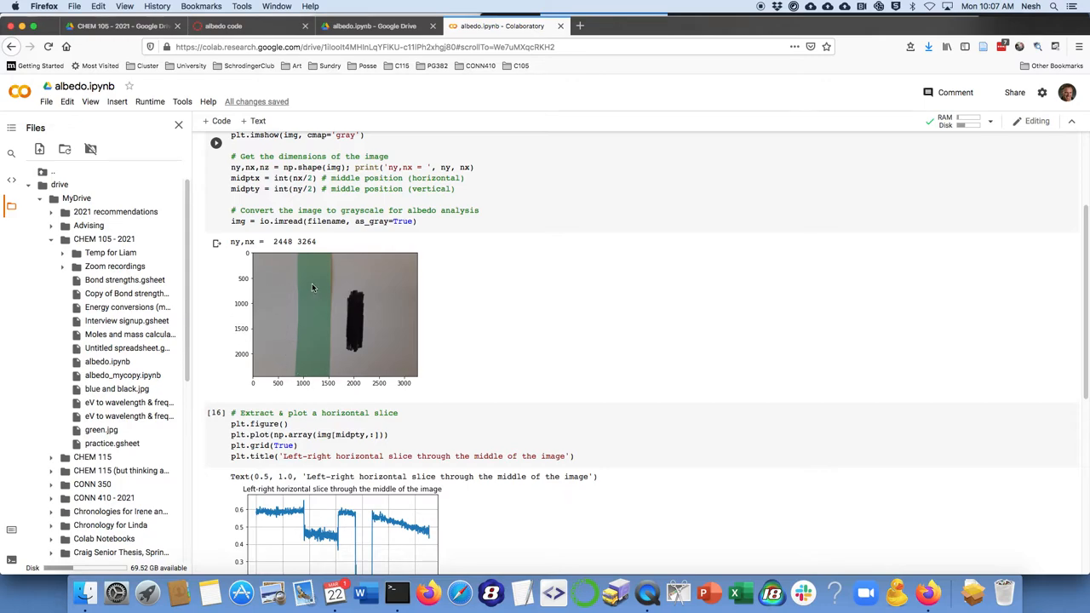
mouse_move(316, 313)
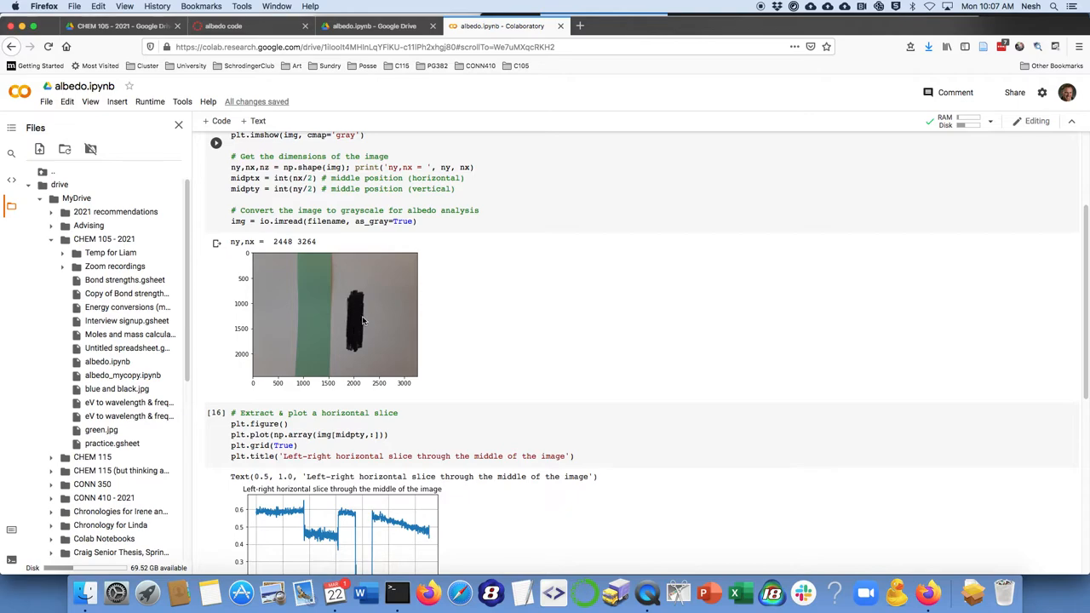
scroll("down", 3)
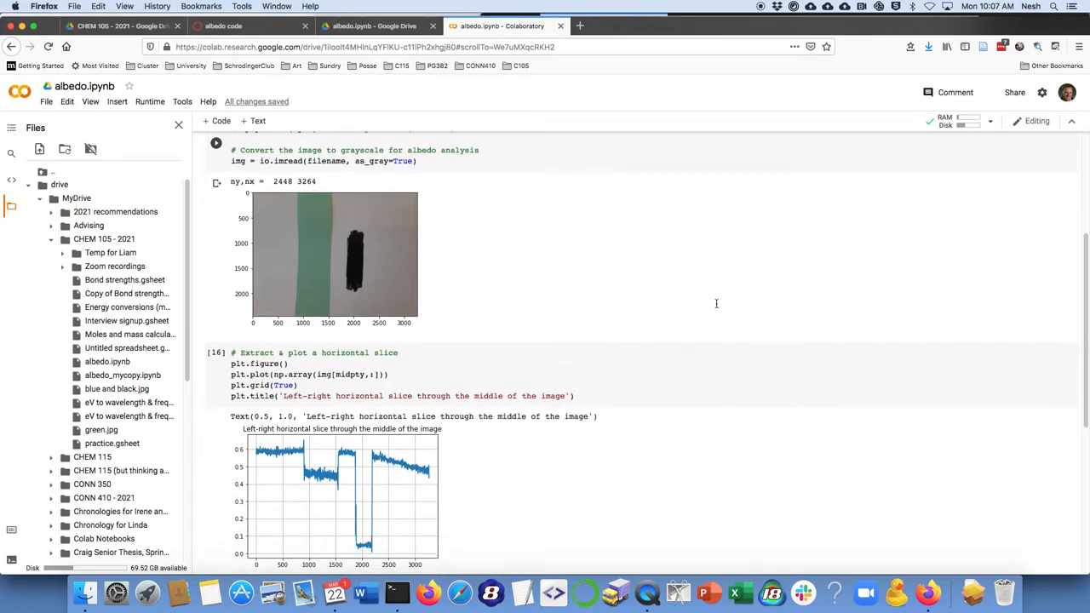
scroll("down", 3)
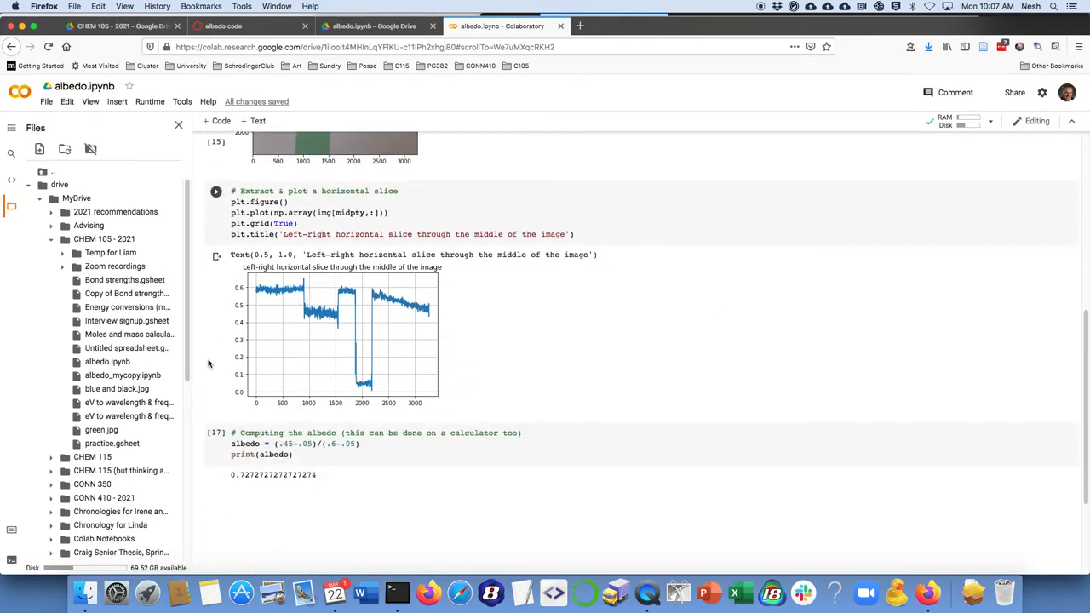
scroll("down", 3)
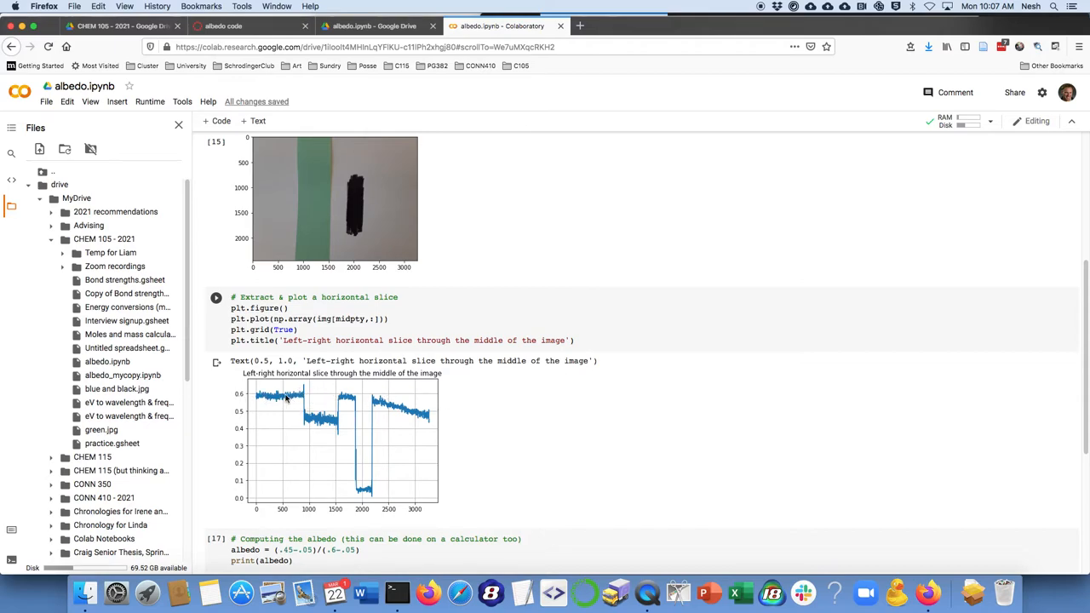
mouse_move(283, 398)
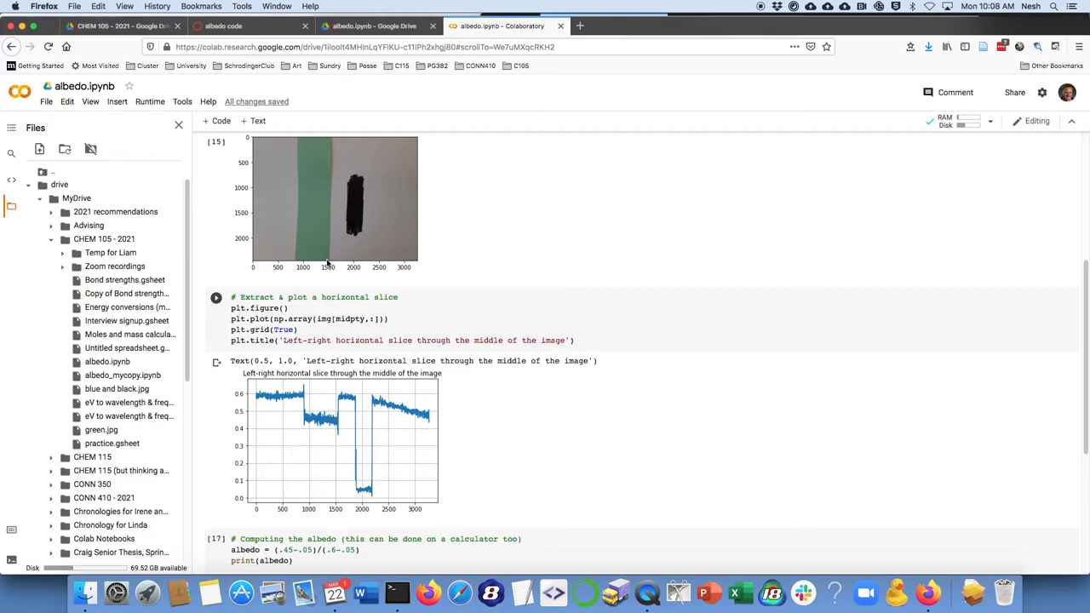
mouse_move(371, 497)
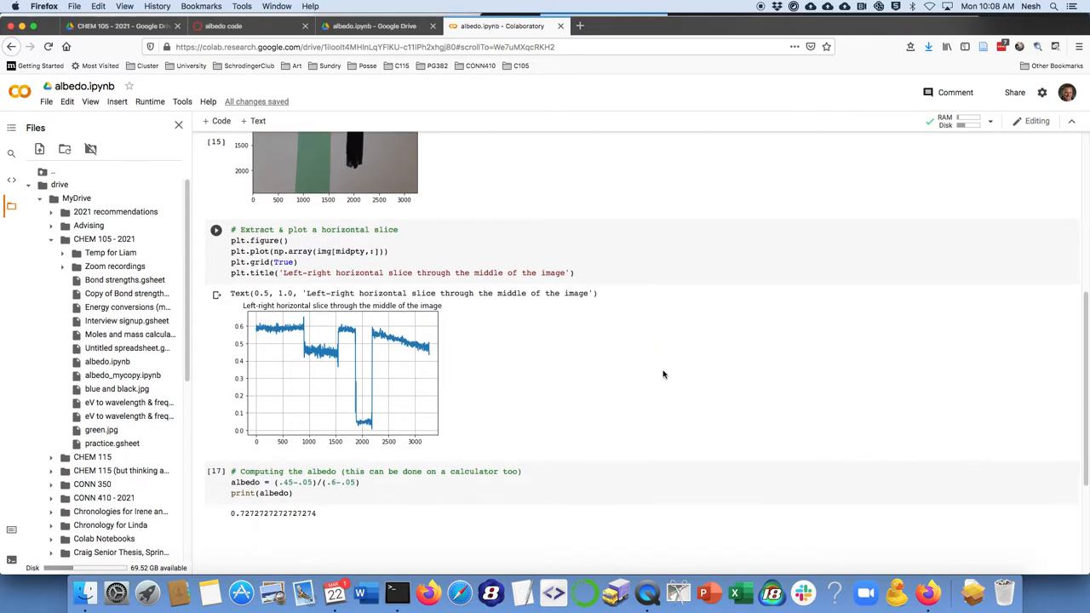
mouse_move(662, 371)
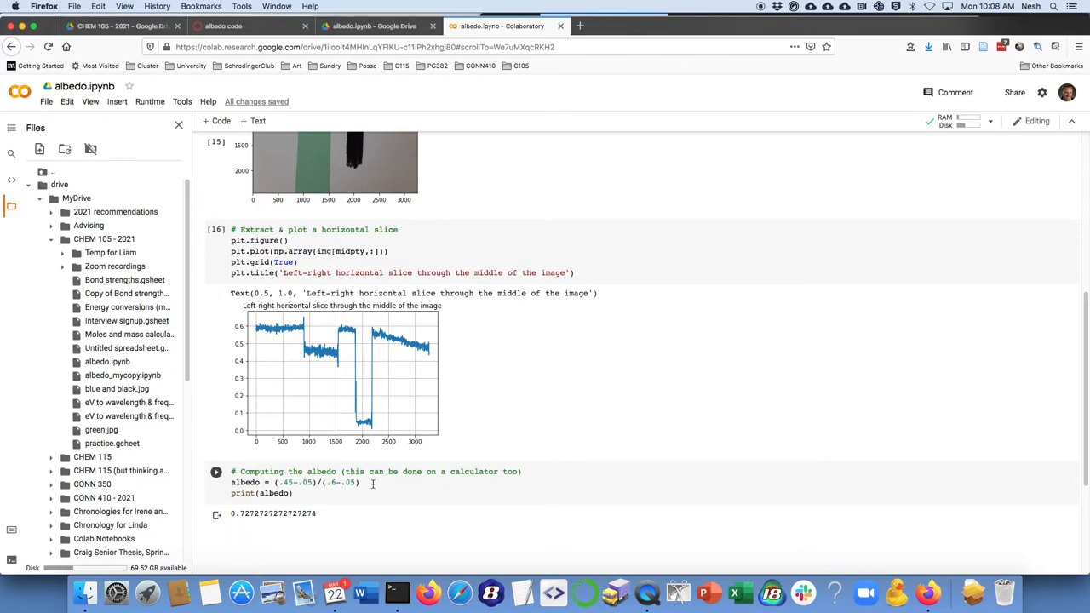
scroll("down", 3)
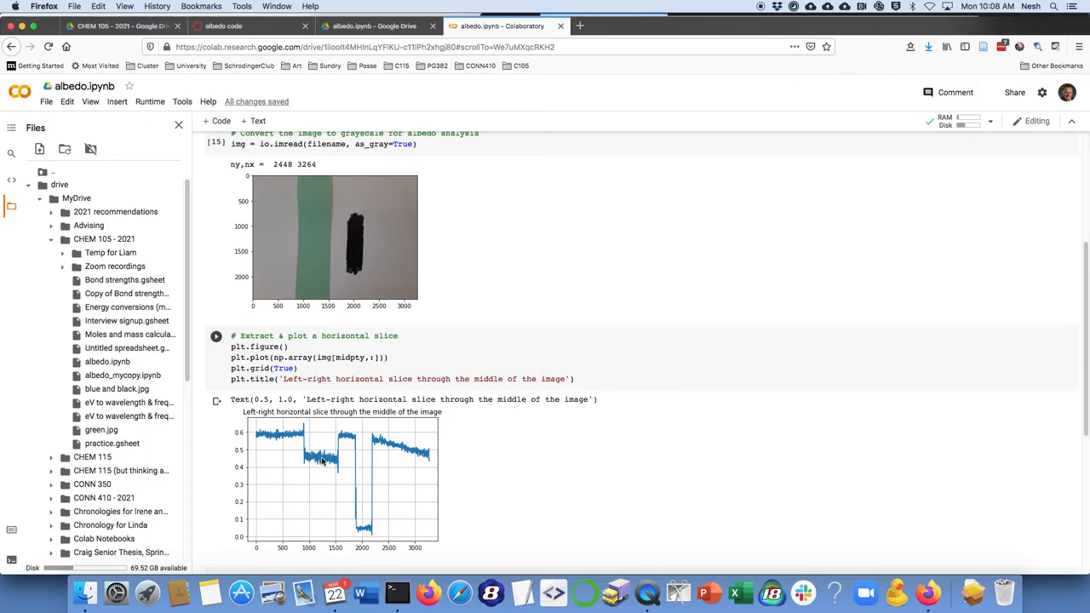
mouse_move(373, 534)
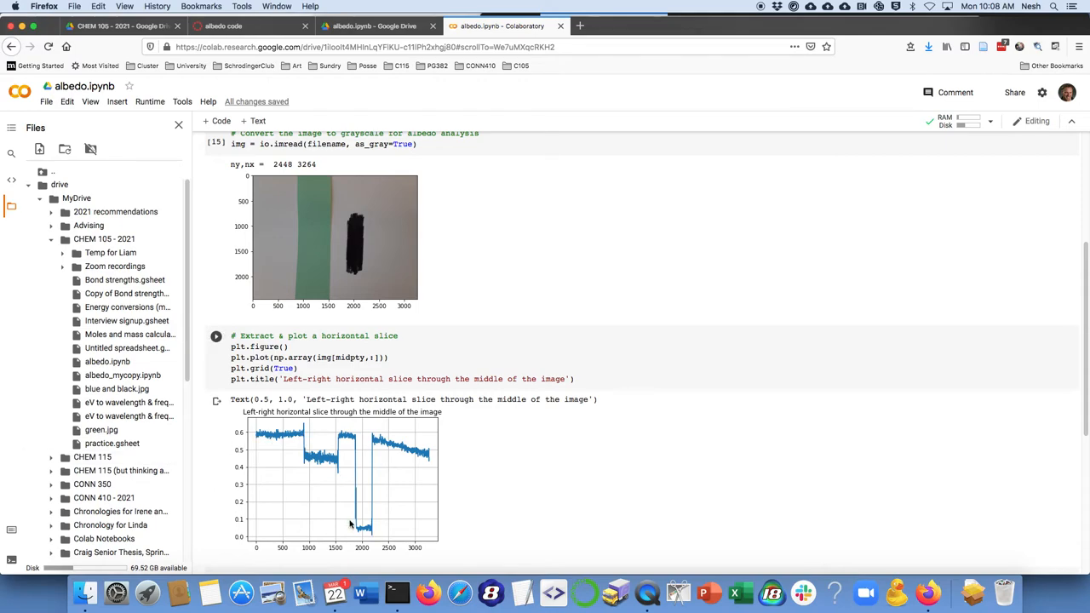
scroll("down", 3)
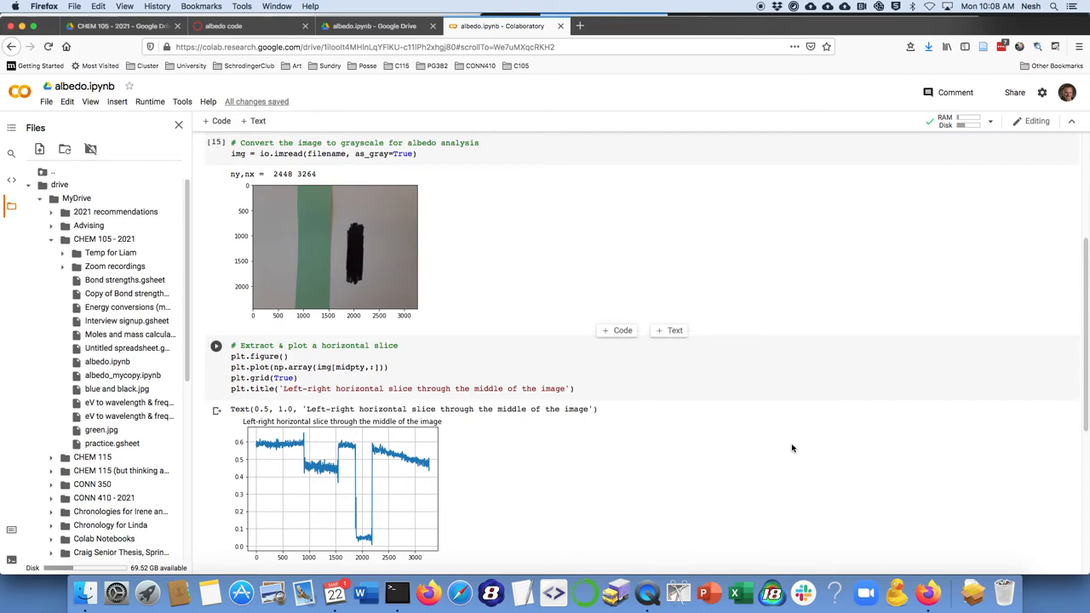
scroll("down", 3)
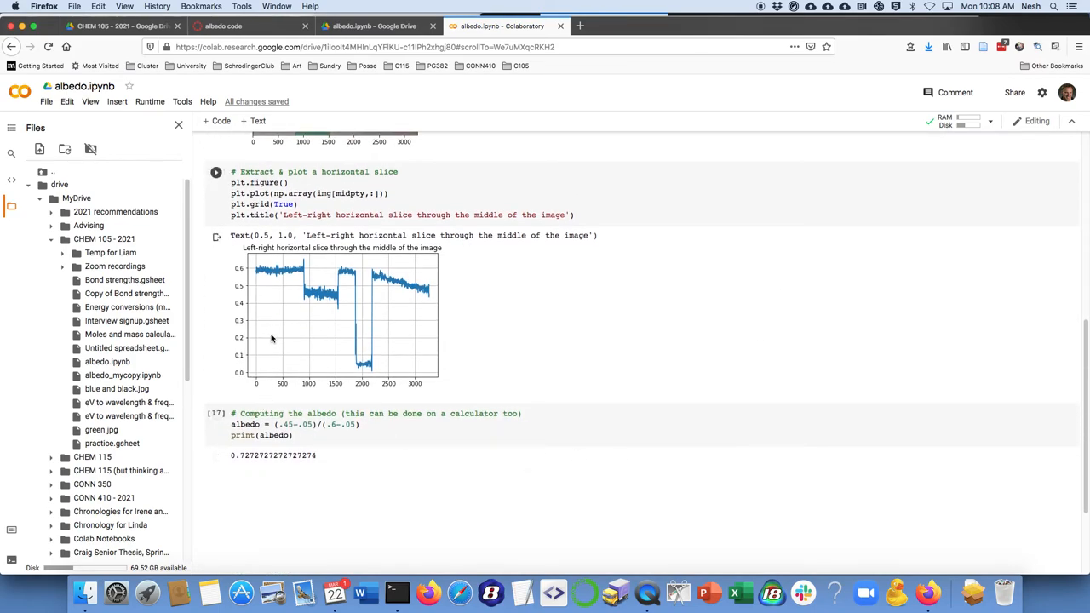
mouse_move(315, 293)
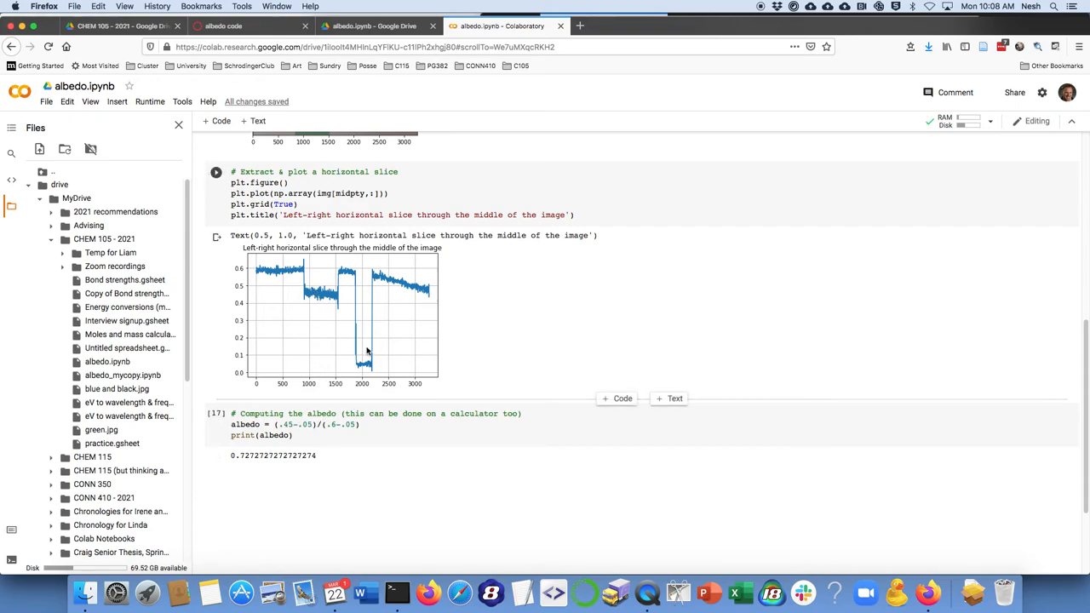
mouse_move(347, 366)
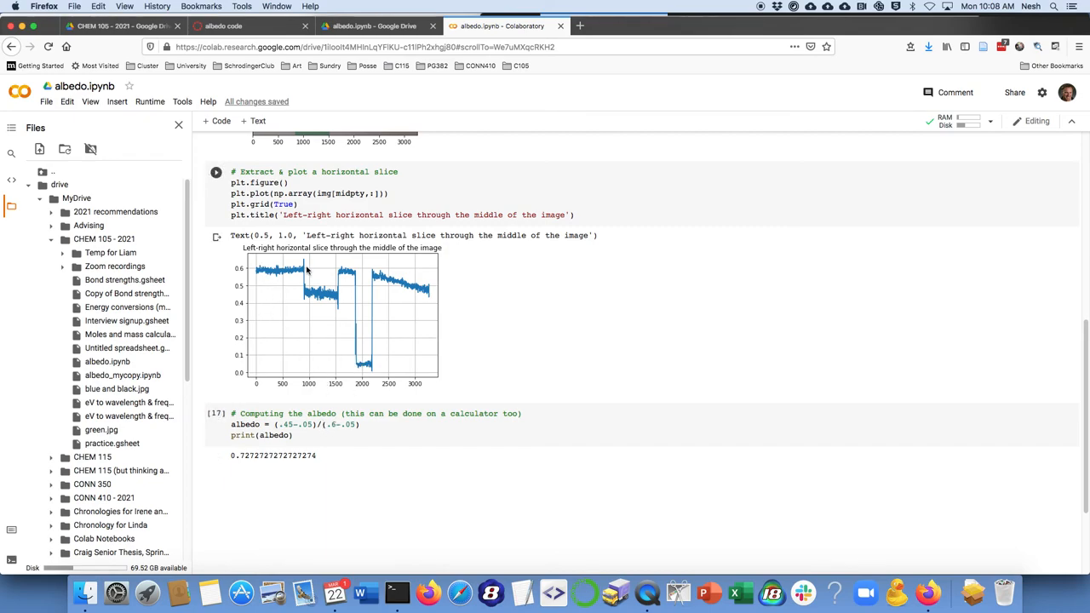
mouse_move(258, 272)
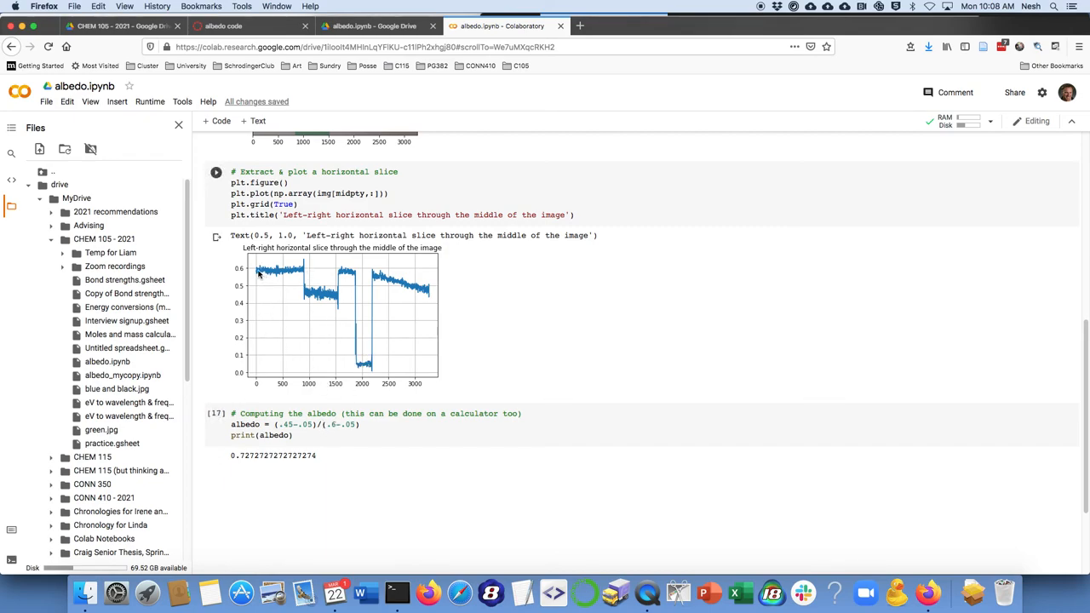
mouse_move(382, 406)
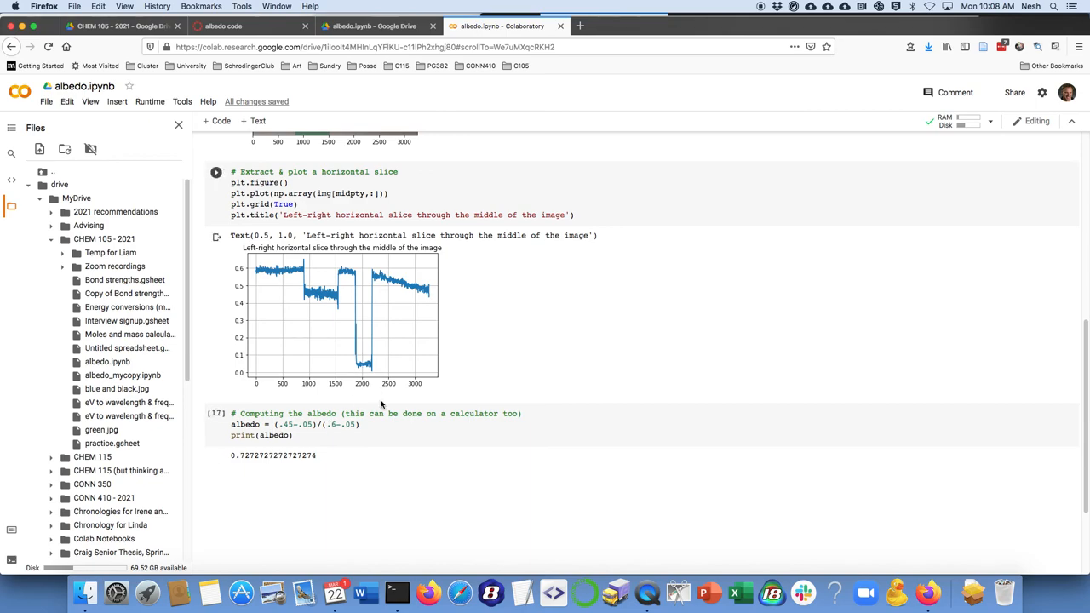